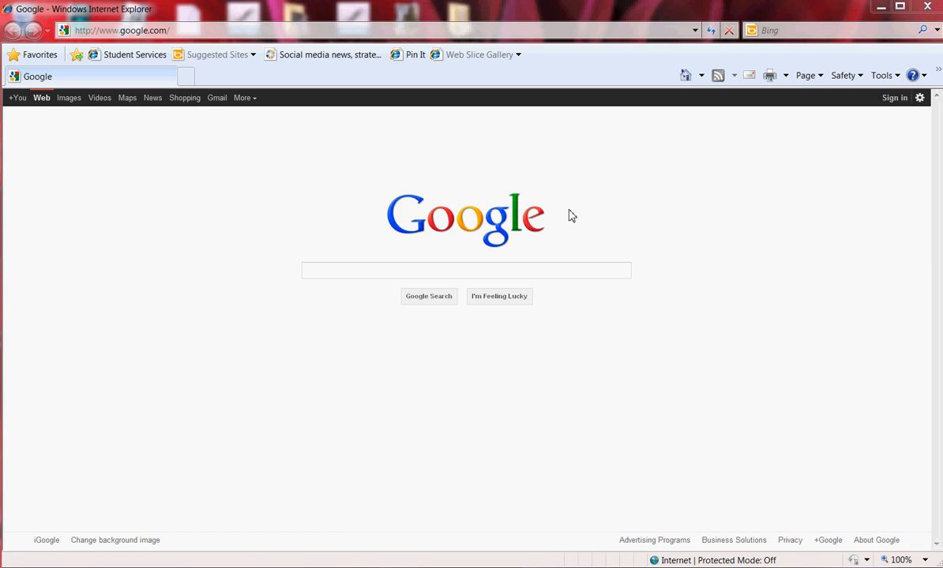
pyautogui.moveTo(212, 264)
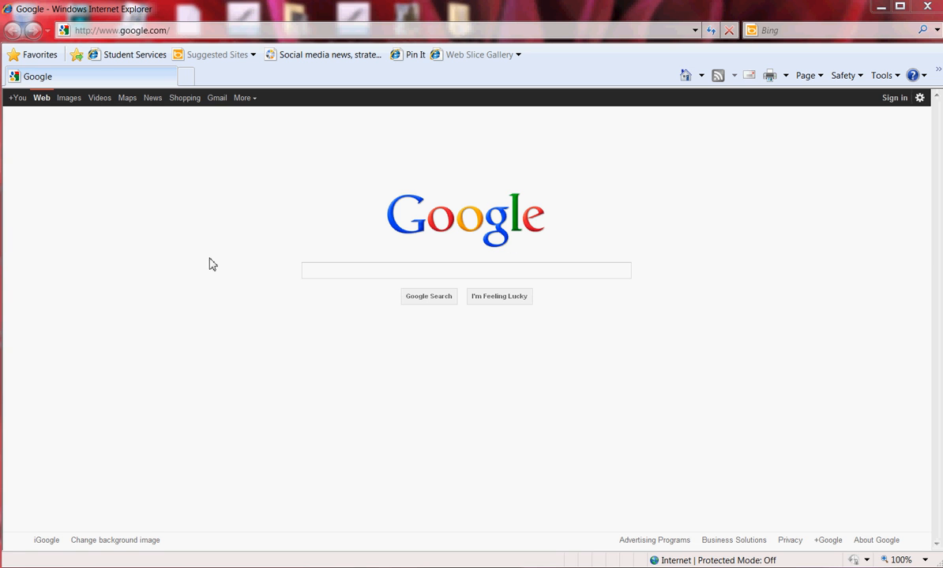
pyautogui.click(119, 30)
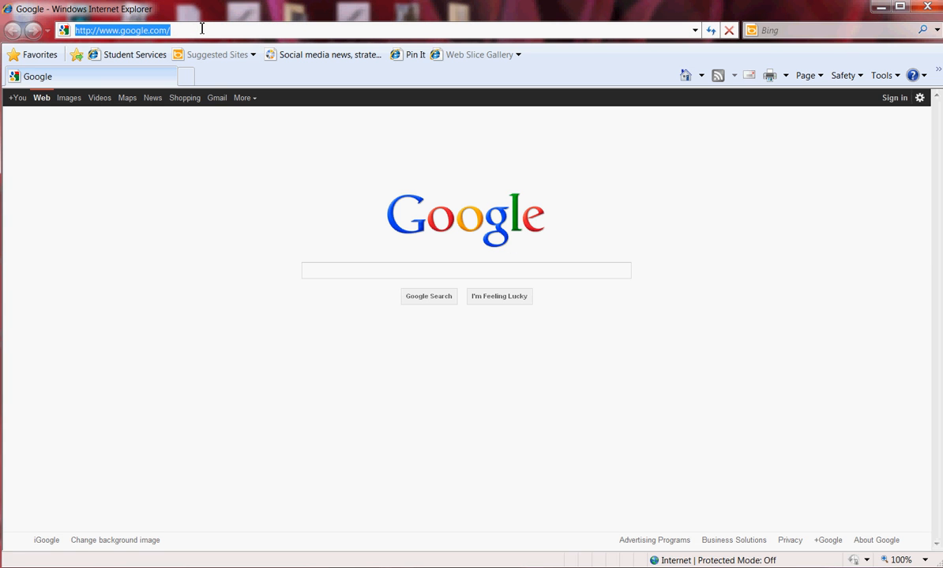
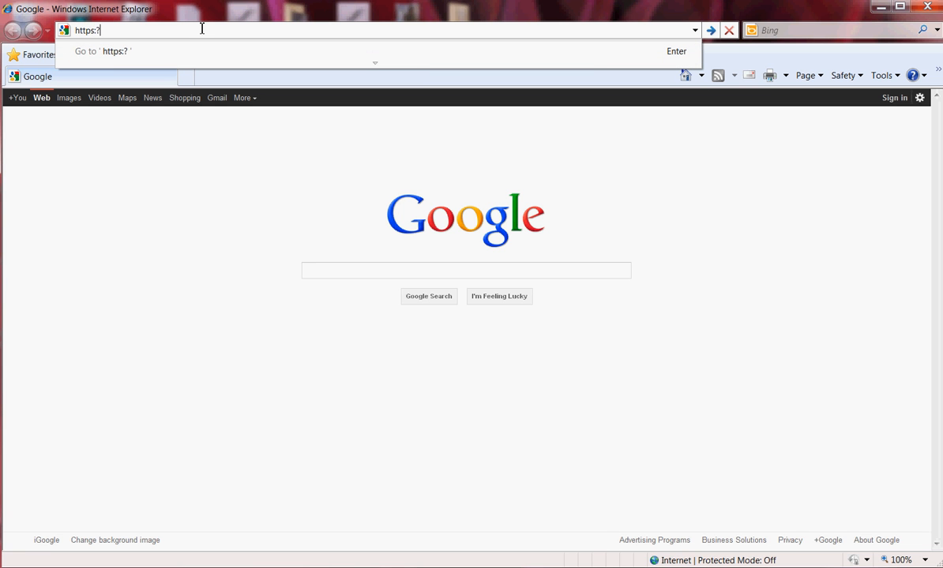
pyautogui.press('Backspace')
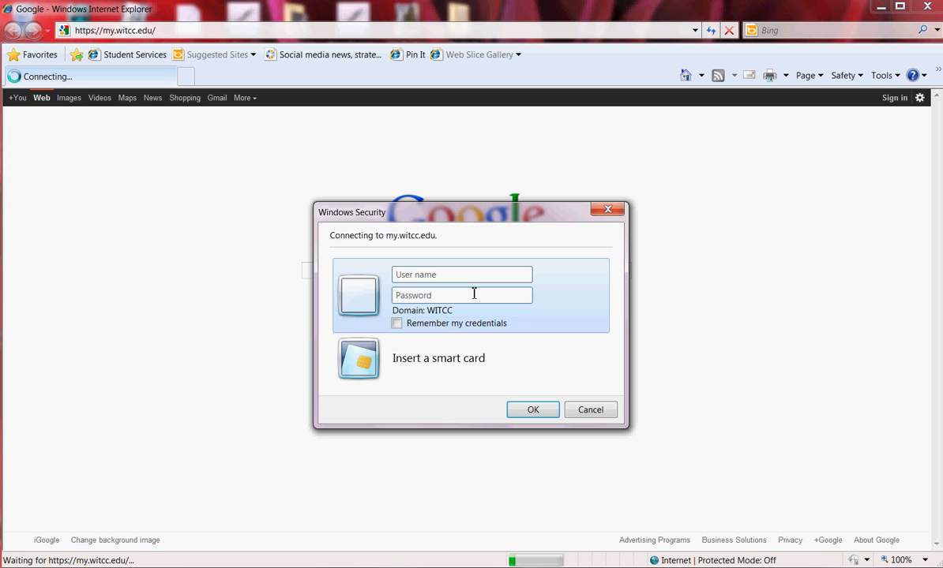
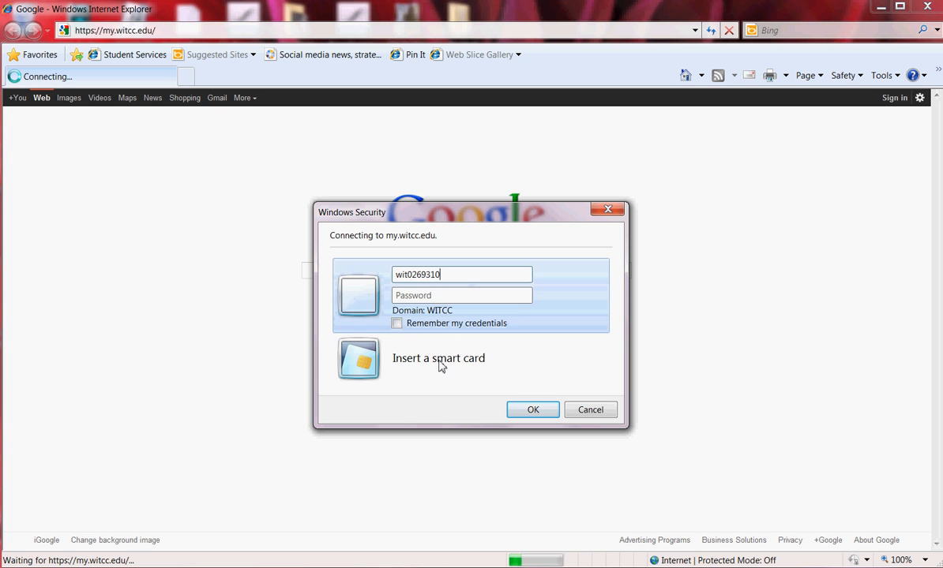
pyautogui.click(461, 295)
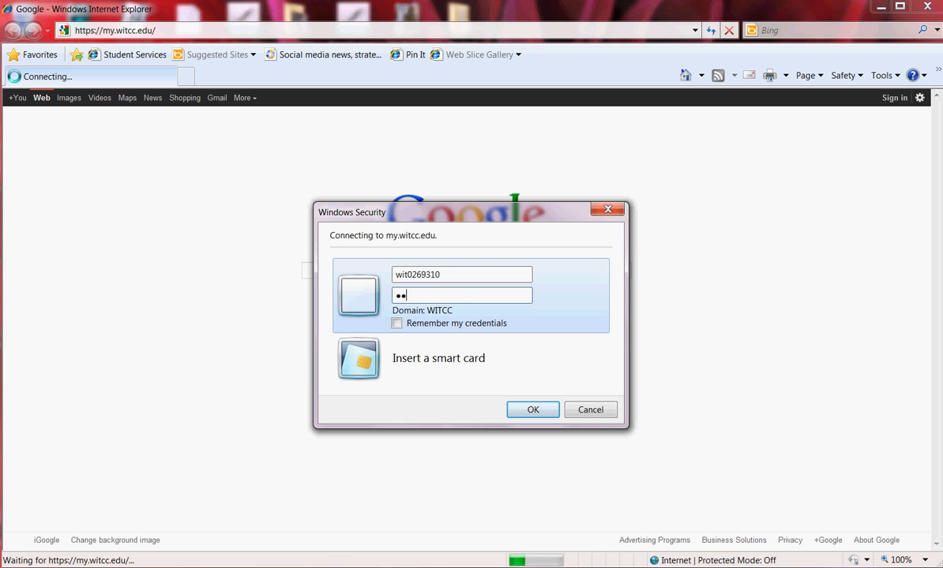
pyautogui.write('••••')
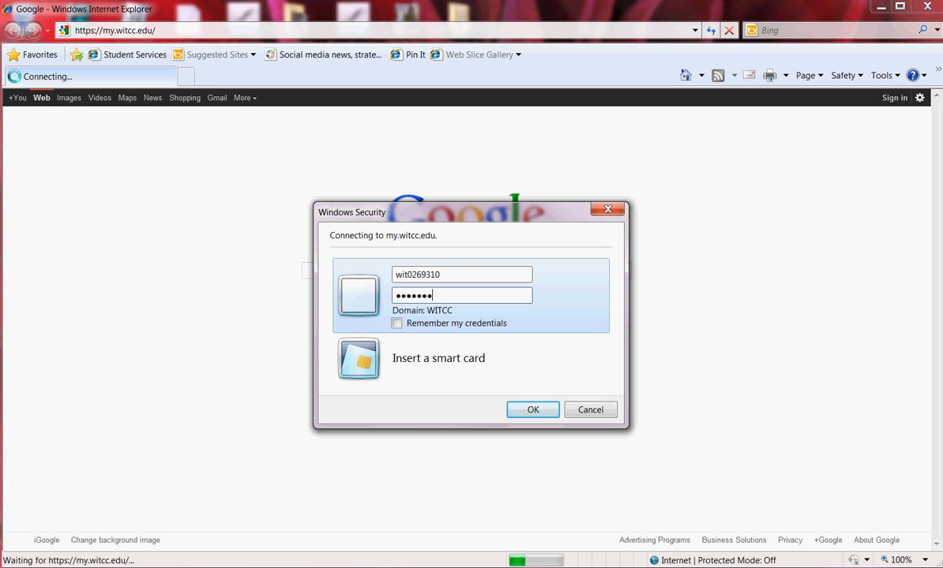
pyautogui.click(532, 409)
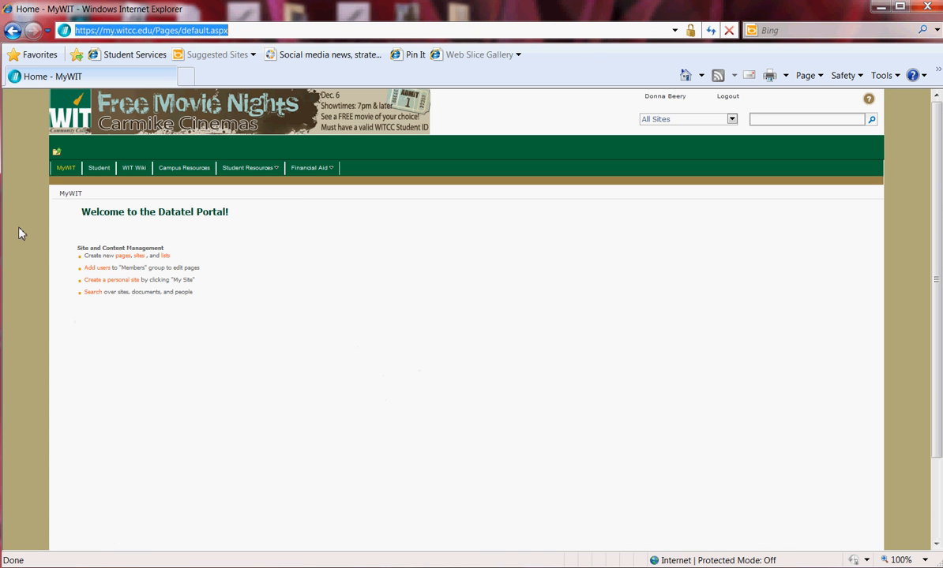
pyautogui.moveTo(50, 364)
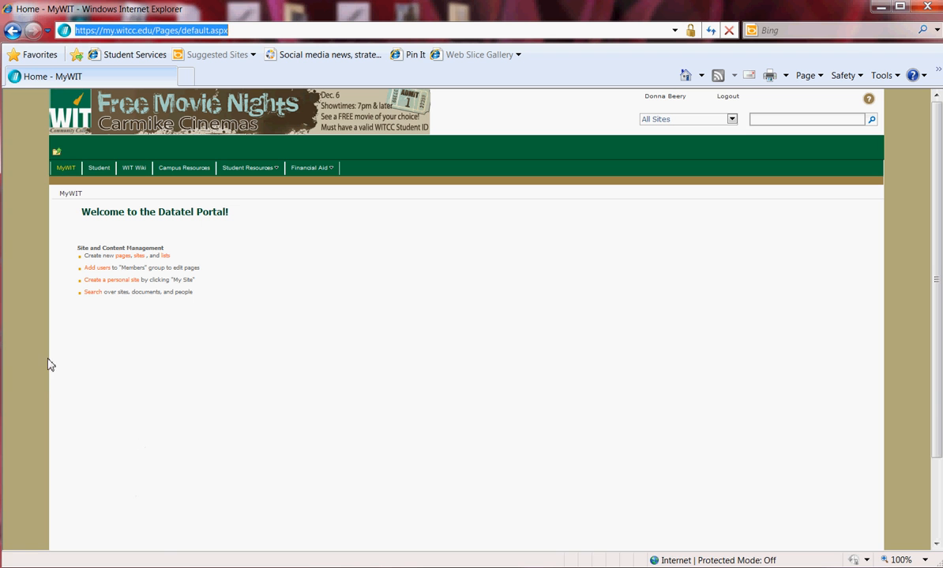
pyautogui.moveTo(98, 167)
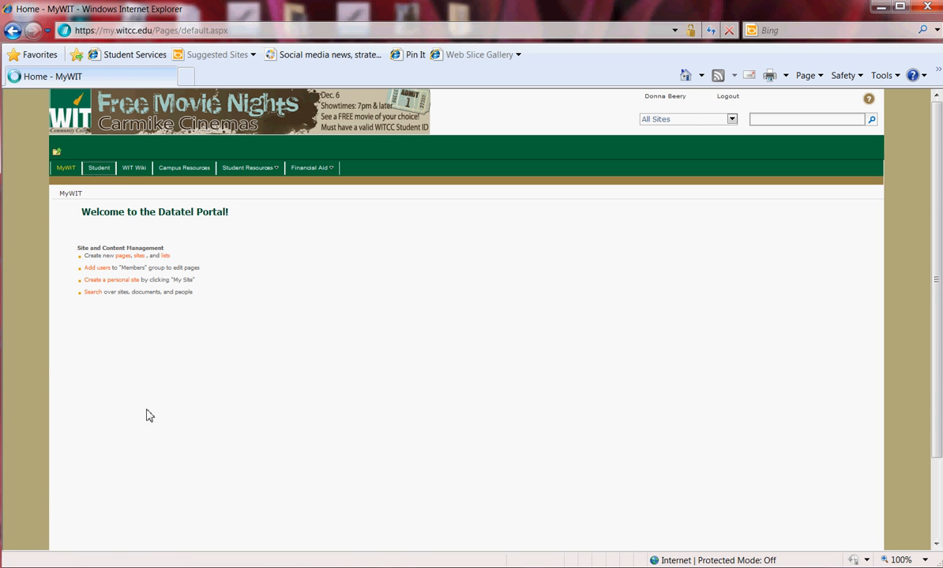
# Open the Student tab in the portal's green navigation bar
pyautogui.click(99, 167)
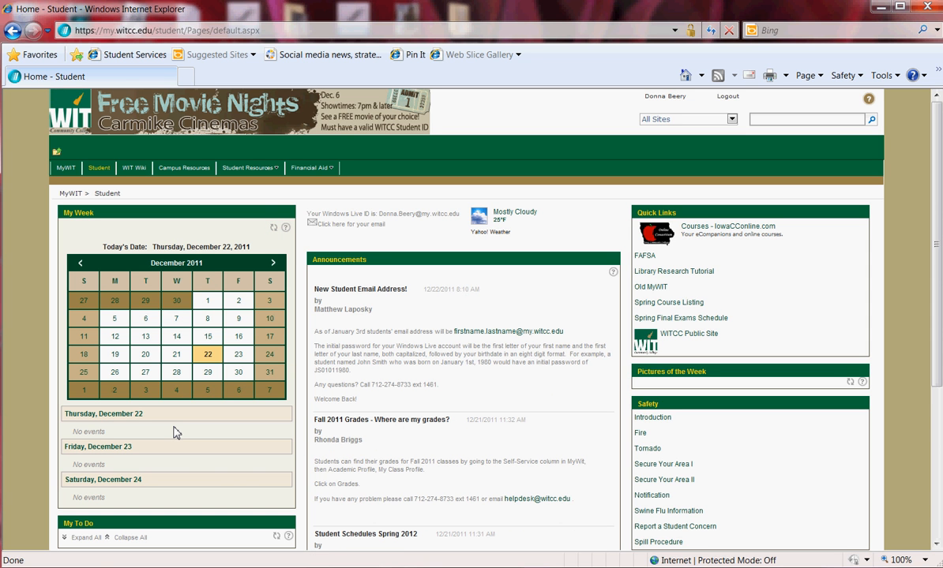
pyautogui.moveTo(785, 203)
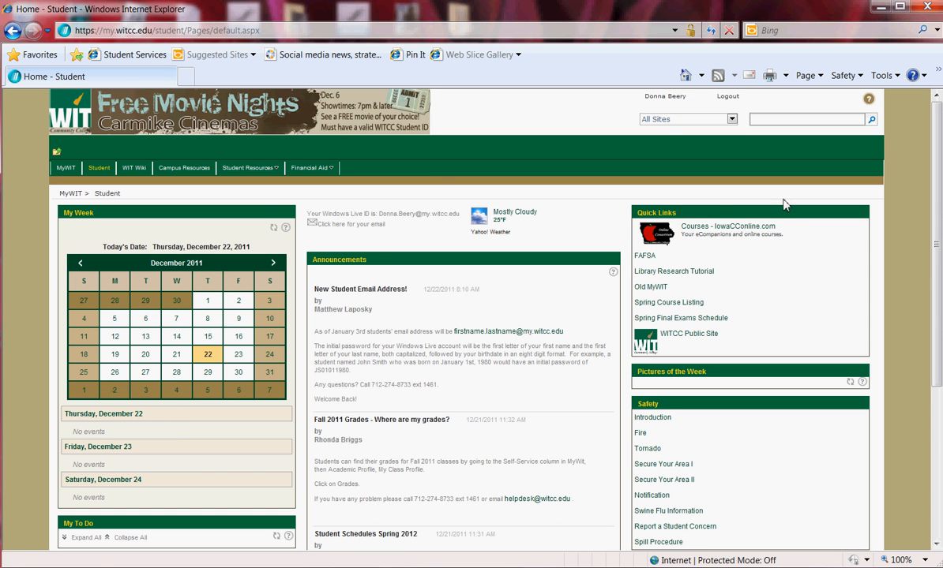
pyautogui.moveTo(720, 301)
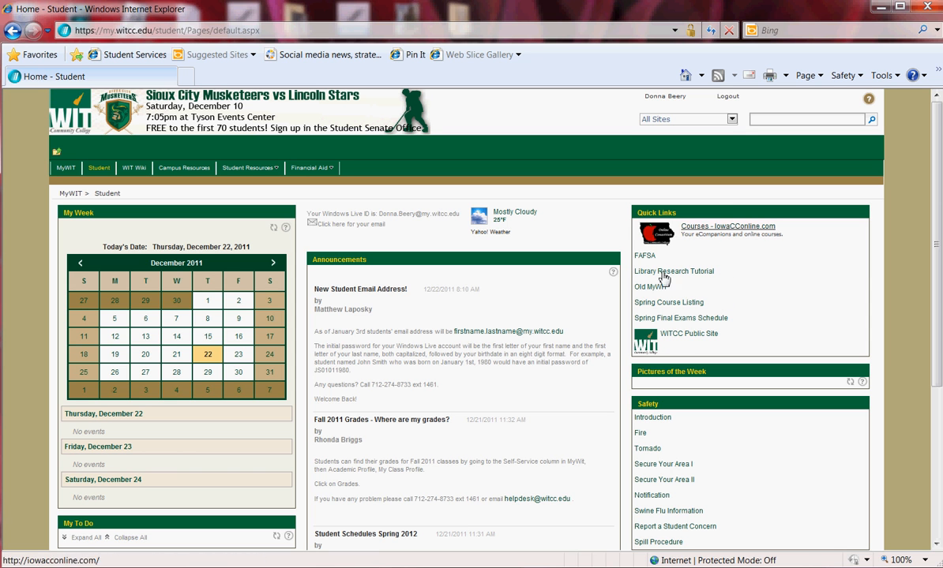
pyautogui.moveTo(330, 238)
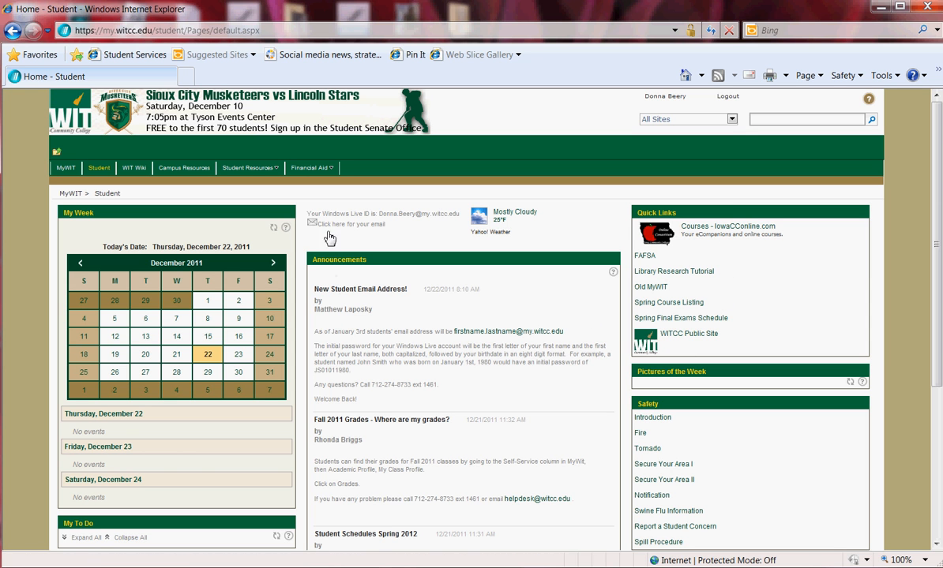
pyautogui.moveTo(395, 215)
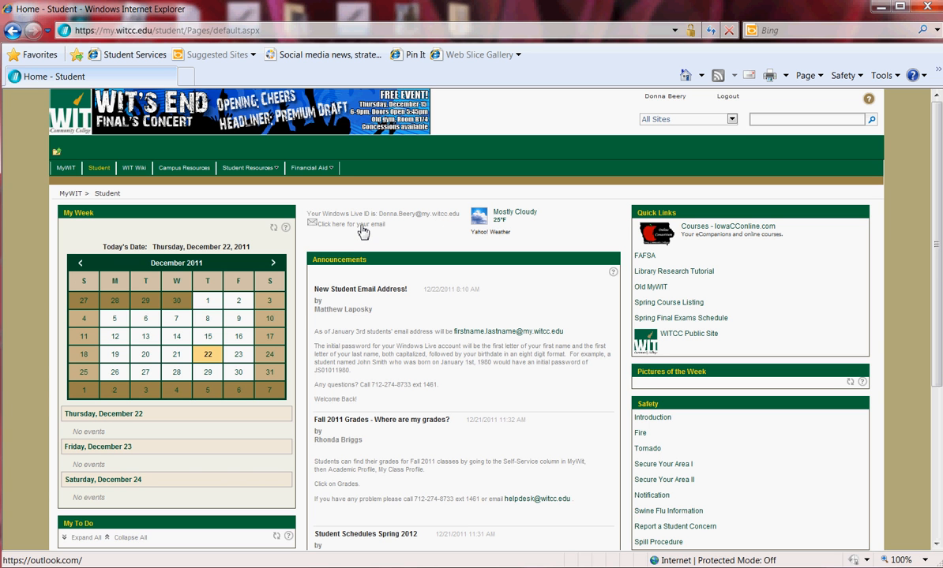
# Follow the 'Click here for your email' link to the Outlook Live sign-in
pyautogui.click(347, 224)
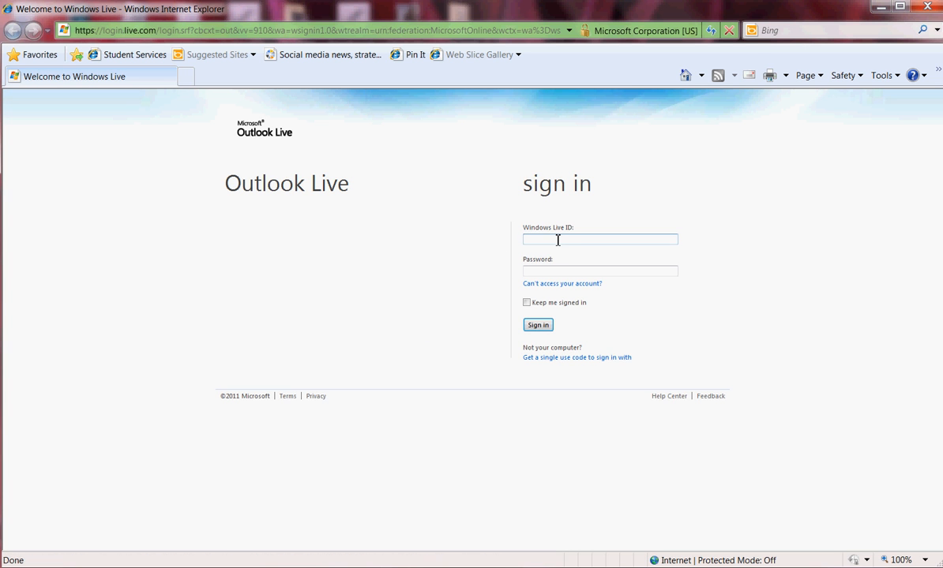
pyautogui.click(600, 239)
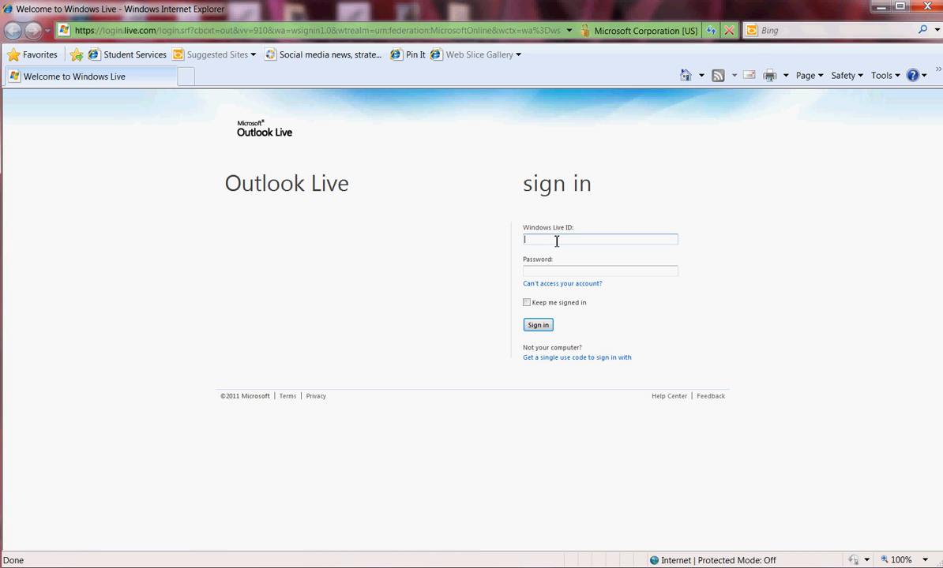
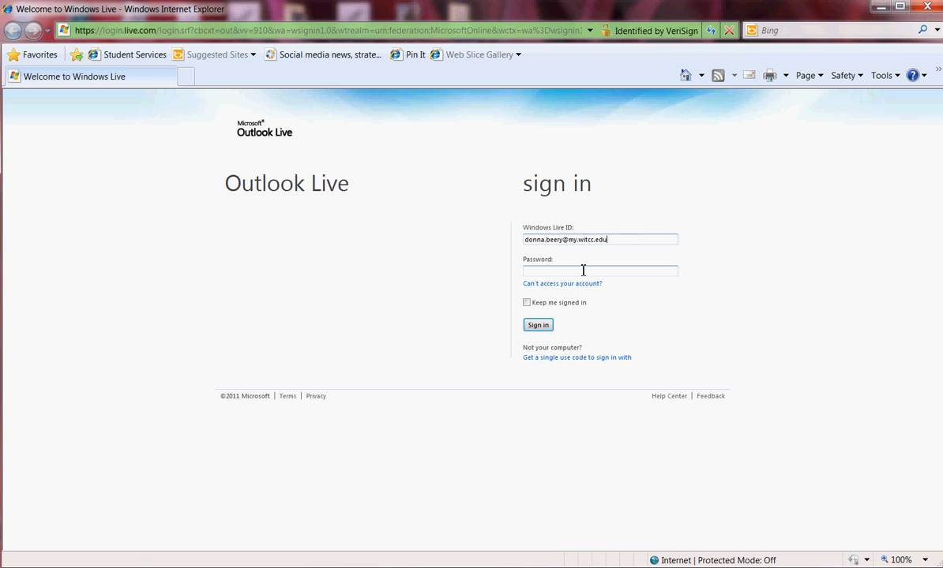
pyautogui.click(600, 270)
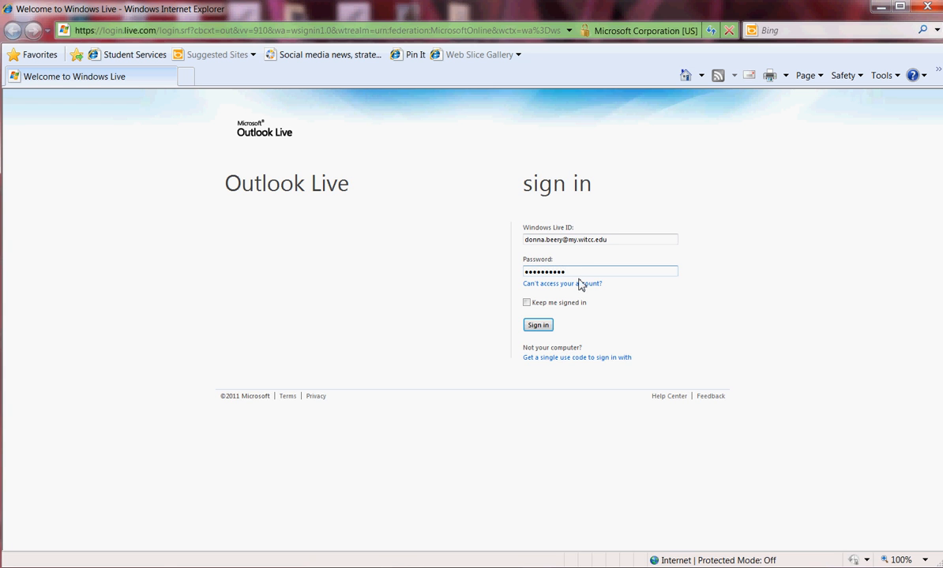
pyautogui.click(537, 324)
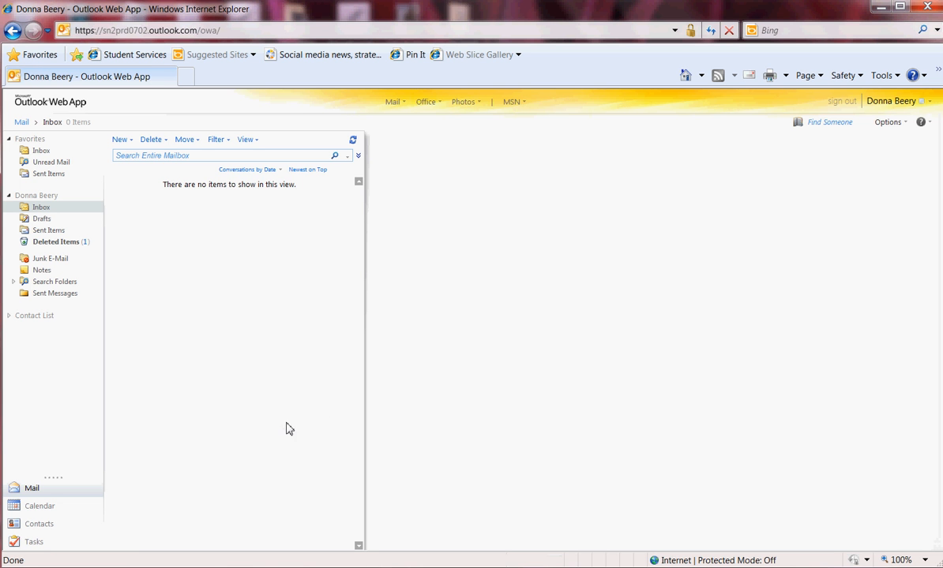
pyautogui.moveTo(767, 317)
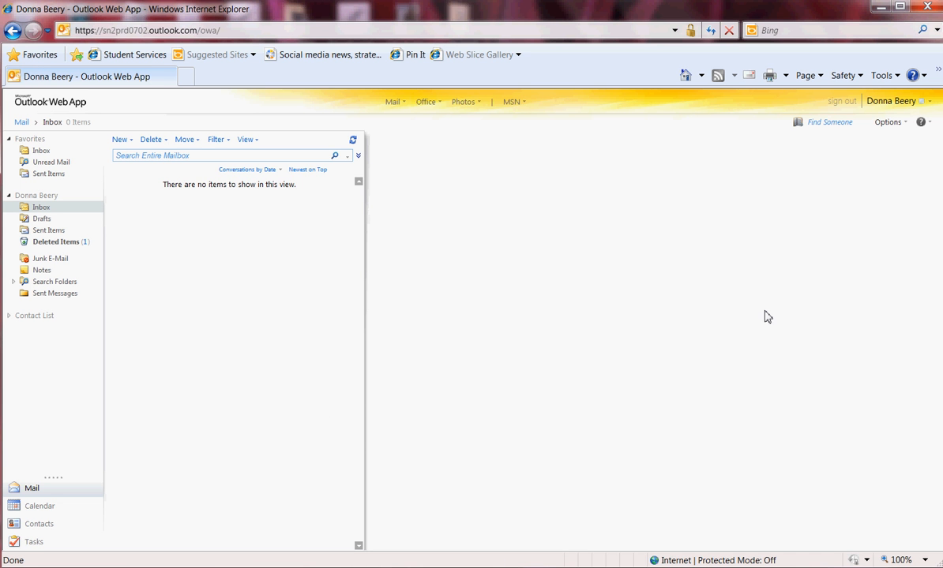